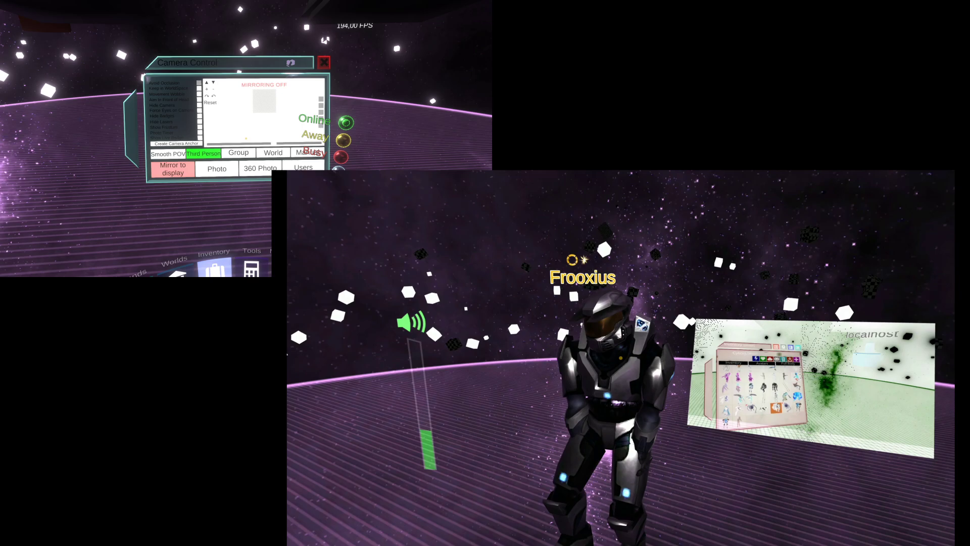
Step: Close the Camera Control panel to return to the dash Tools list
left_click(323, 61)
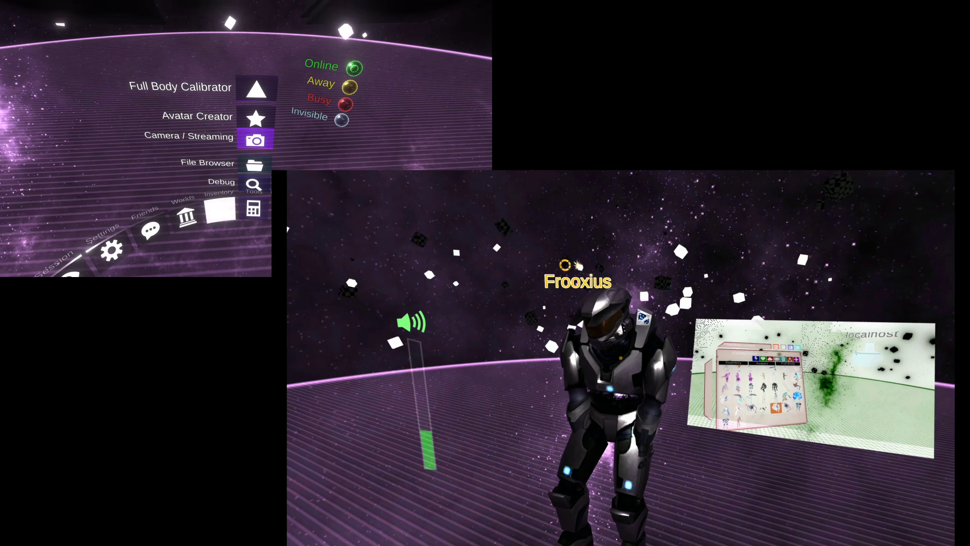
Step: Open the Scene Inspector and expand GroundCircle to show its Collider child
left_click(255, 137)
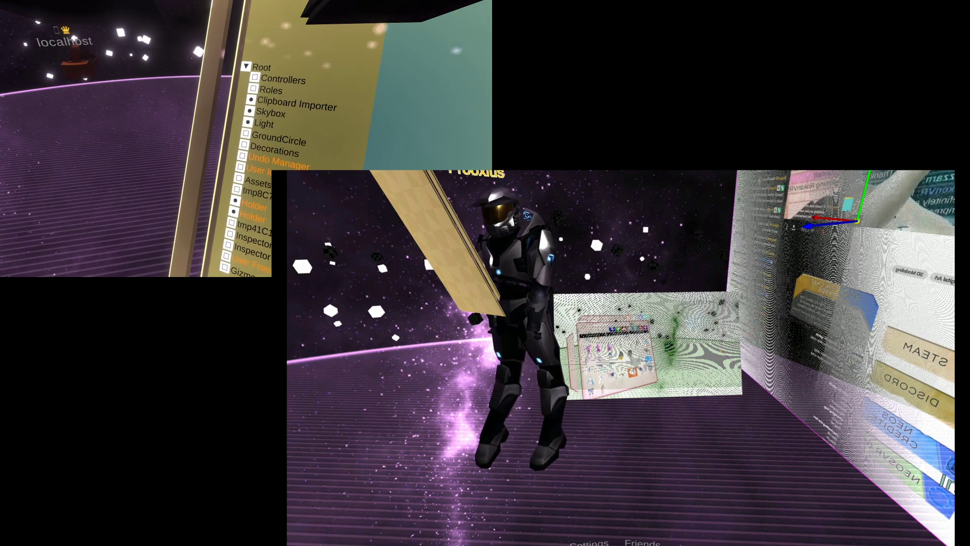
left_click(251, 141)
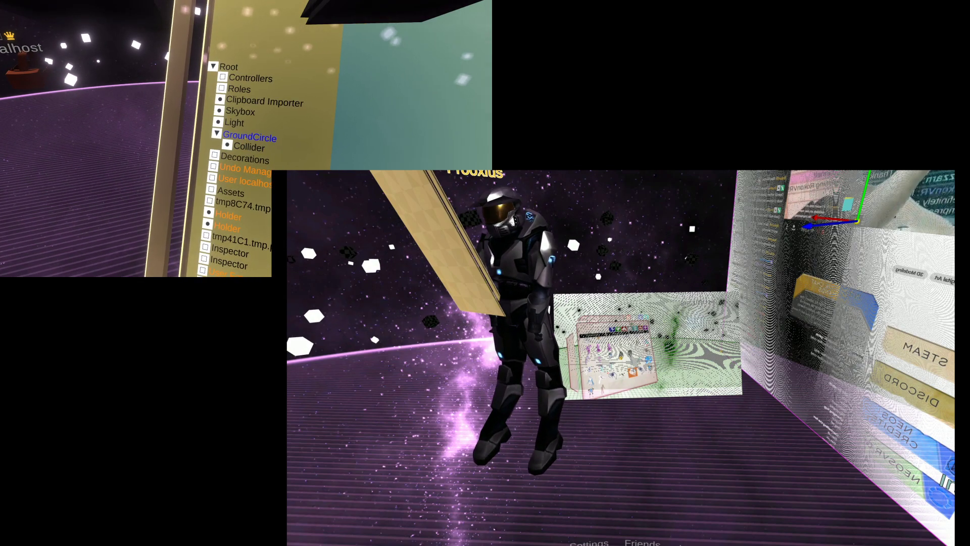